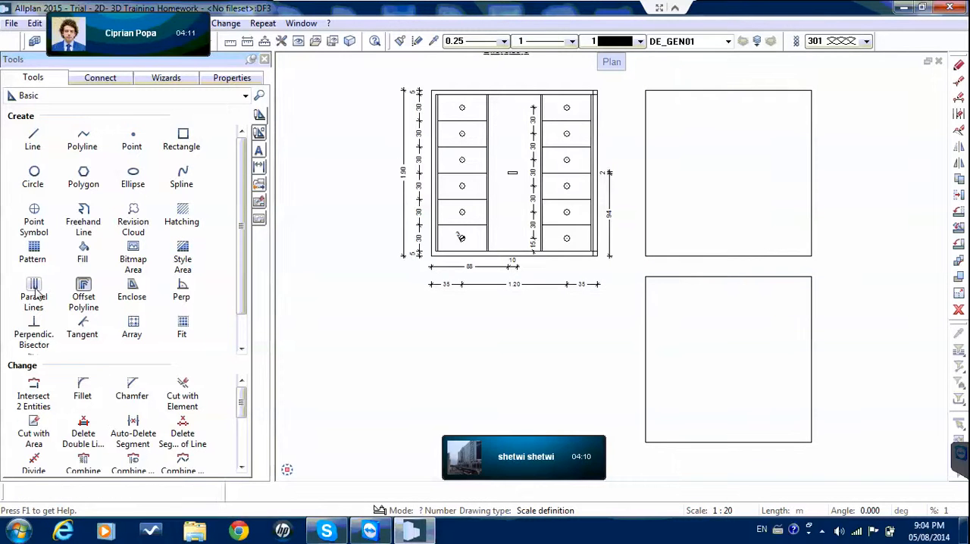
Step: Activate the Parallel Lines tool from the Tools palette
left_click(33, 292)
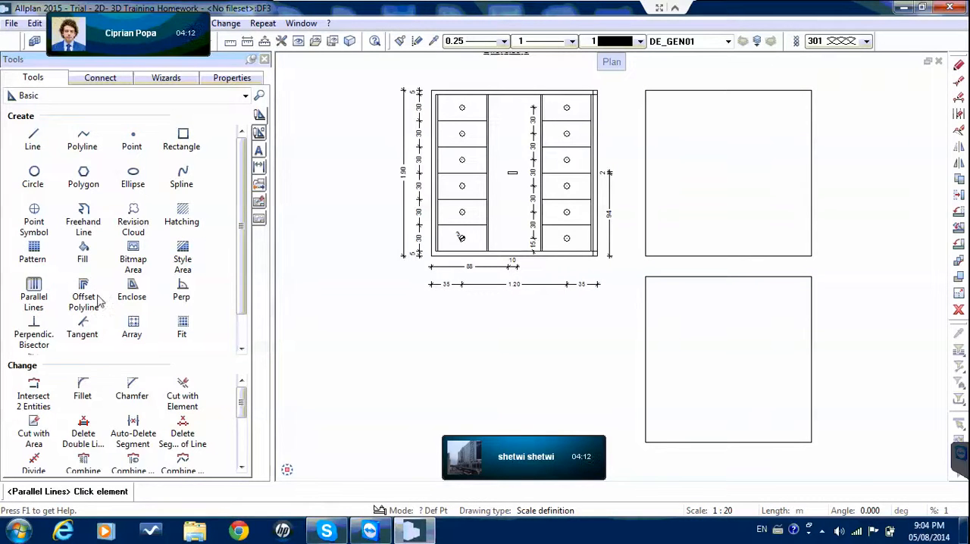
mouse_move(650, 247)
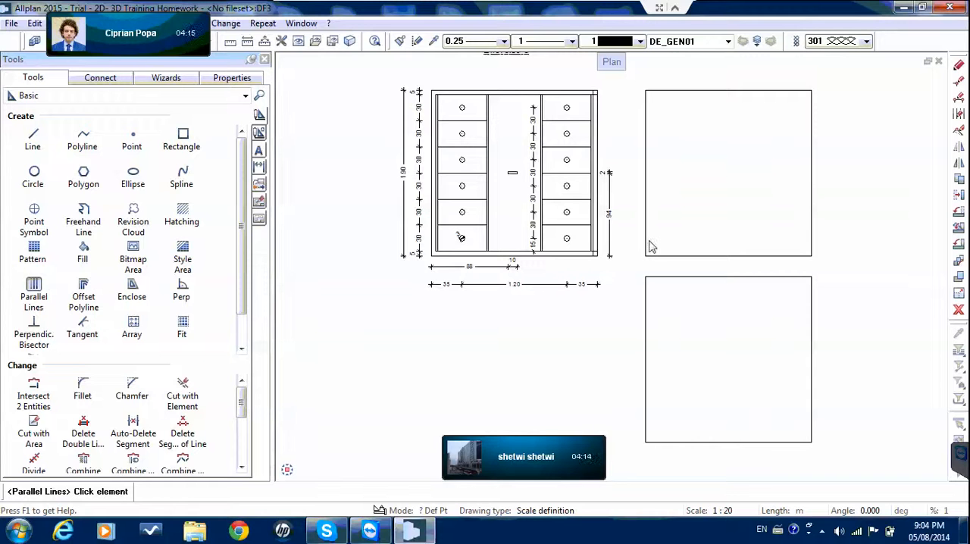
mouse_move(648, 242)
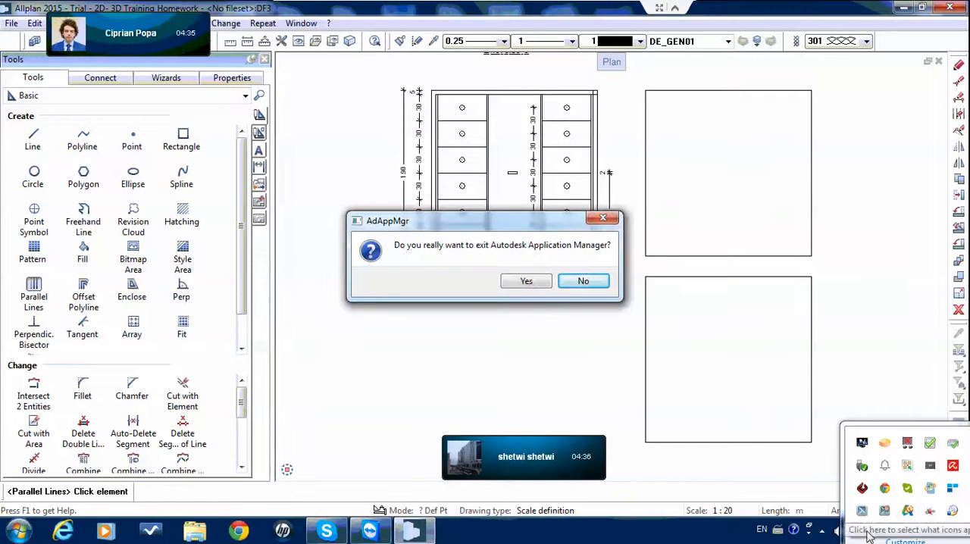
Step: Confirm Yes to quit the Autodesk Application Manager
left_click(583, 281)
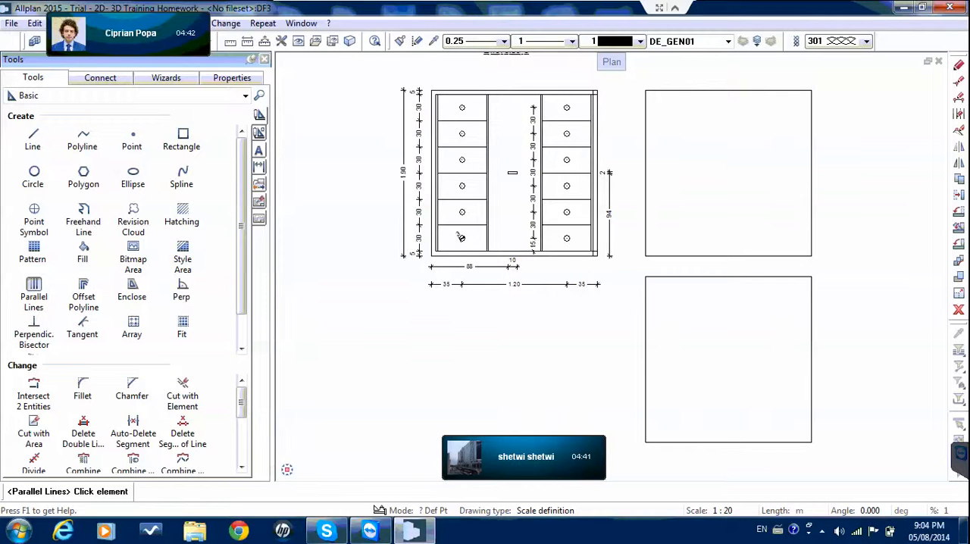
mouse_move(599, 256)
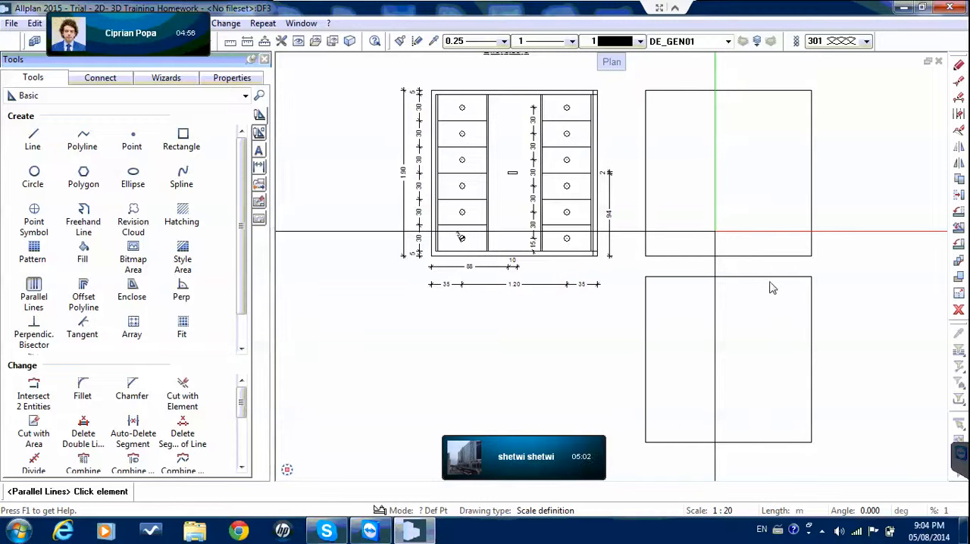
mouse_move(33, 326)
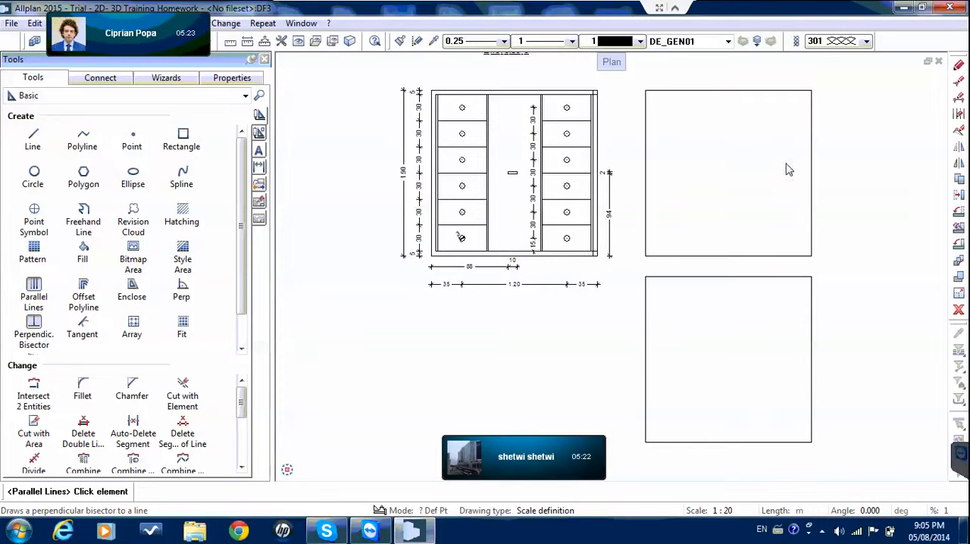
Step: Switch from Perpendicular Bisector back to the Parallel Lines tool
left_click(33, 329)
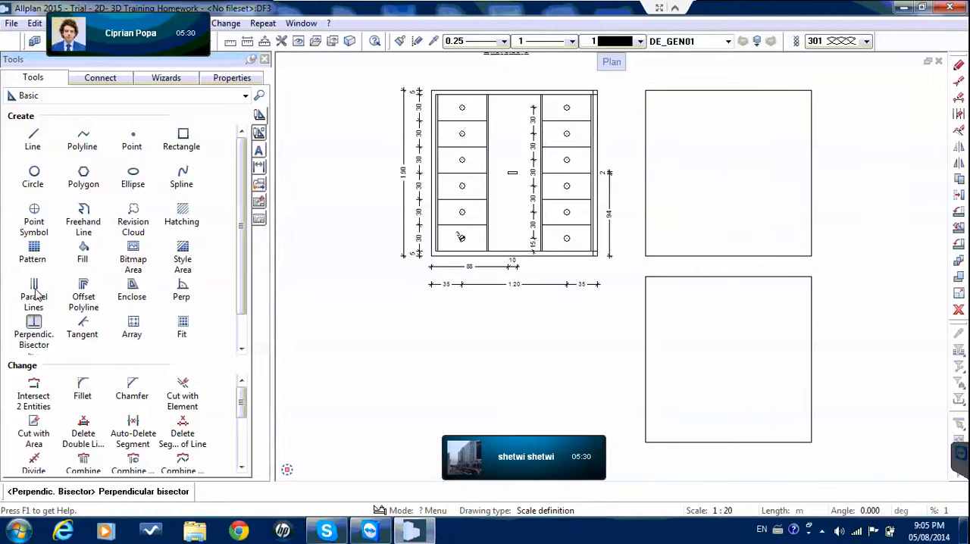
left_click(33, 292)
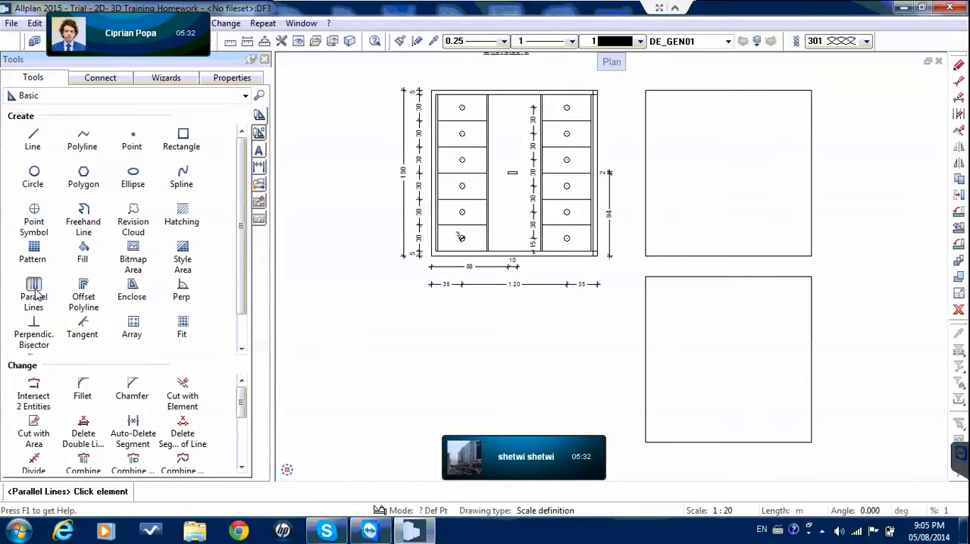
mouse_move(667, 231)
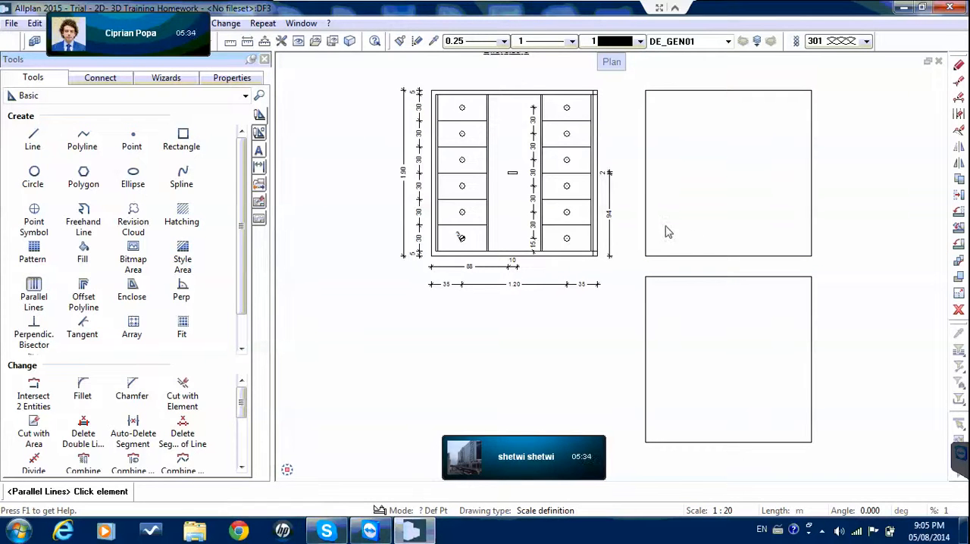
mouse_move(648, 225)
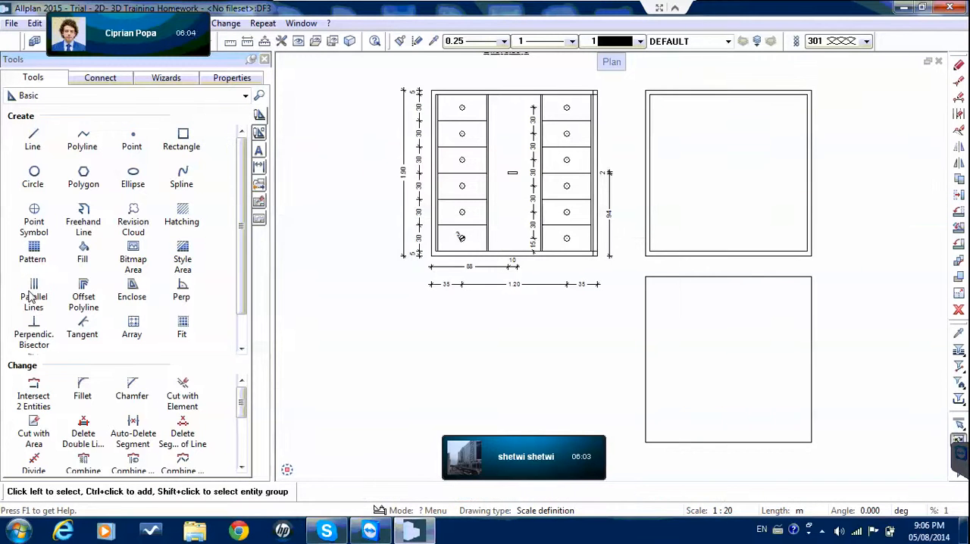
left_click(34, 288)
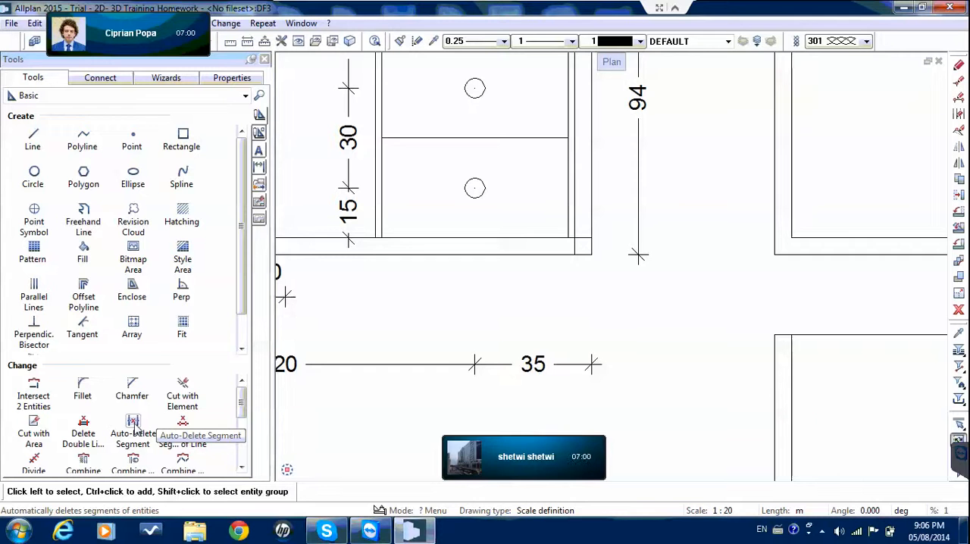
mouse_move(413, 339)
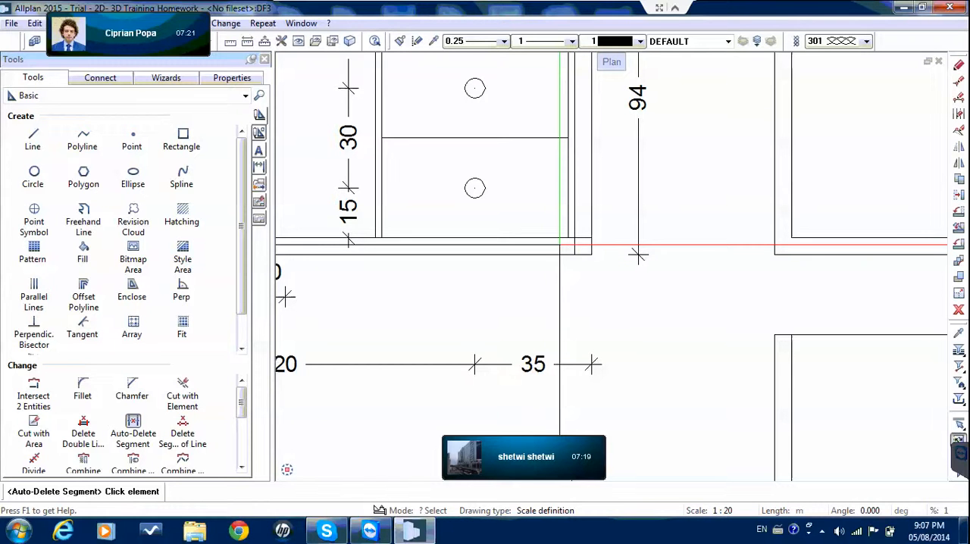
mouse_move(578, 253)
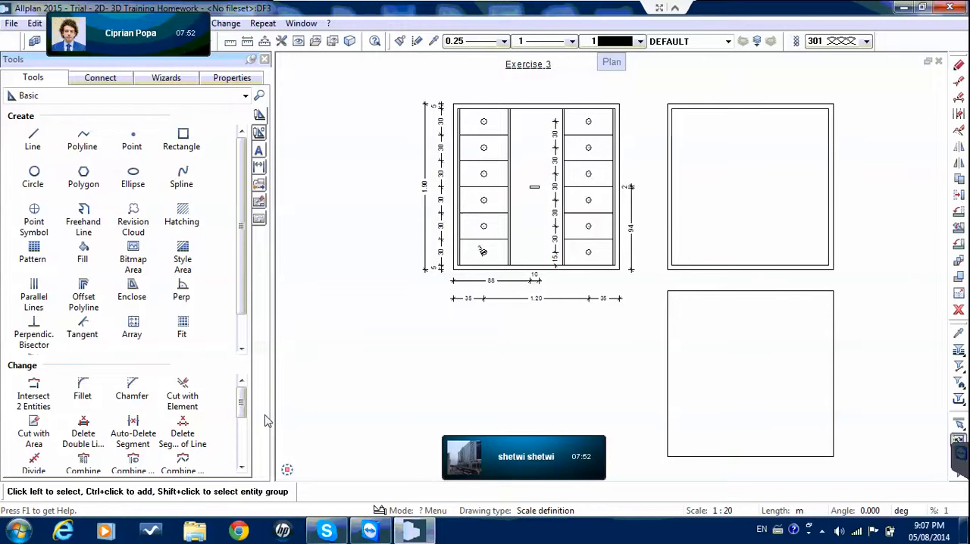
Step: Combine the lower inner outline's lines into a single polyline
scroll("down", 3)
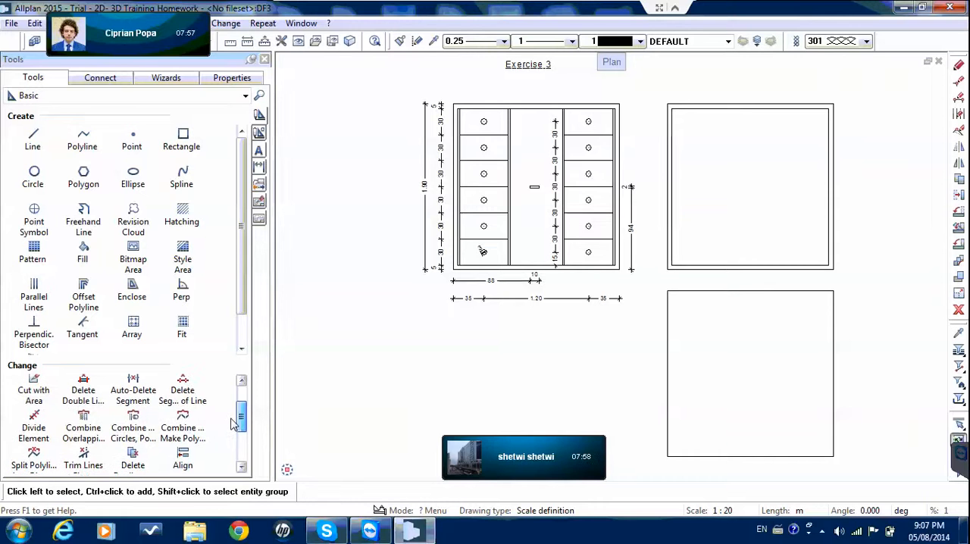
mouse_move(183, 415)
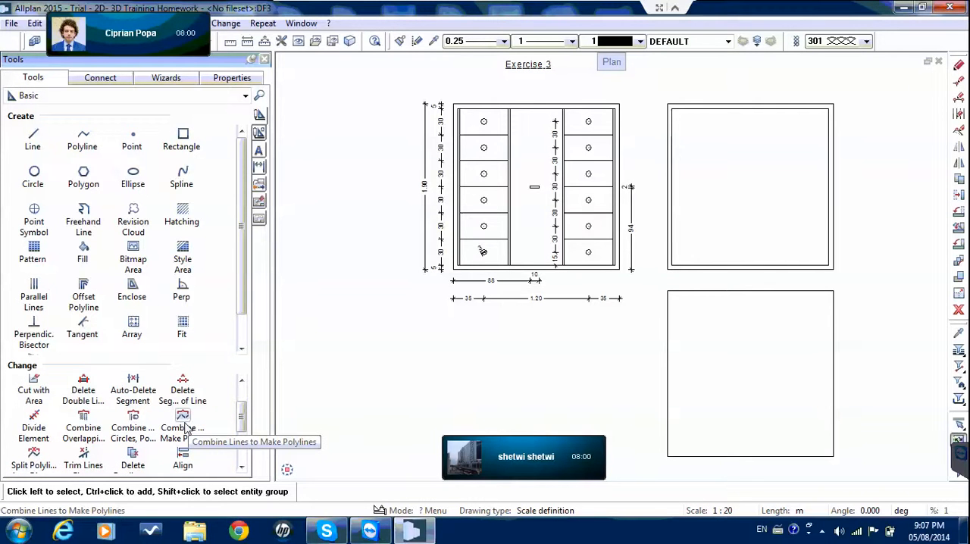
left_click(182, 422)
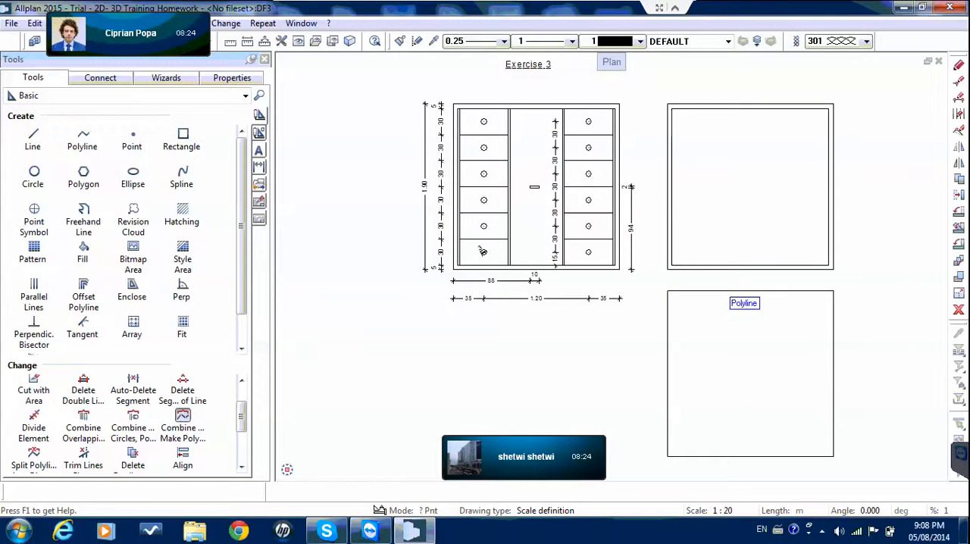
left_click(34, 291)
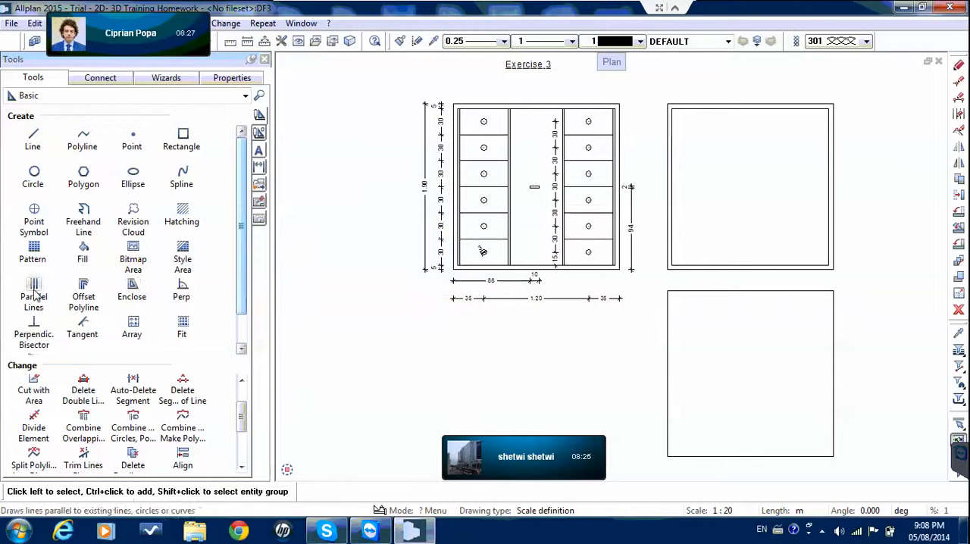
left_click(34, 294)
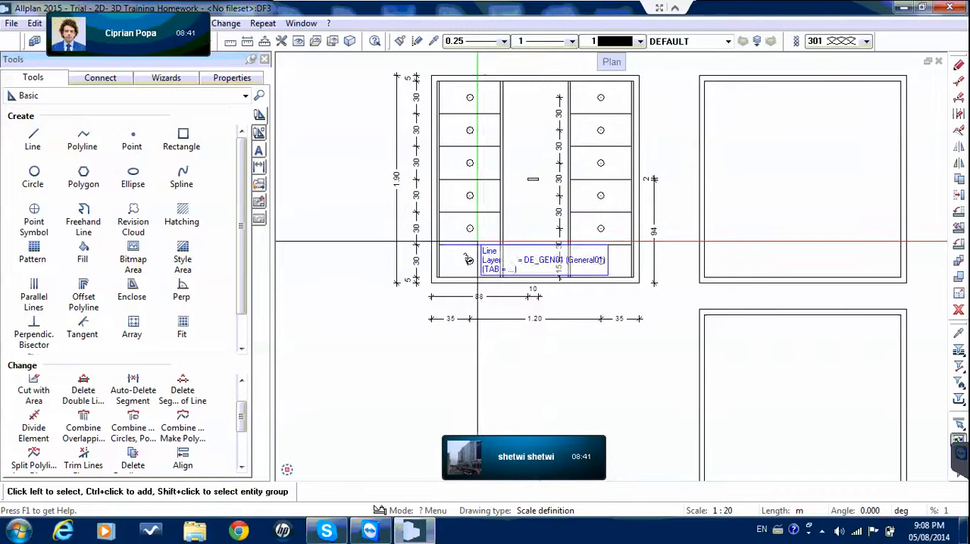
mouse_move(132, 391)
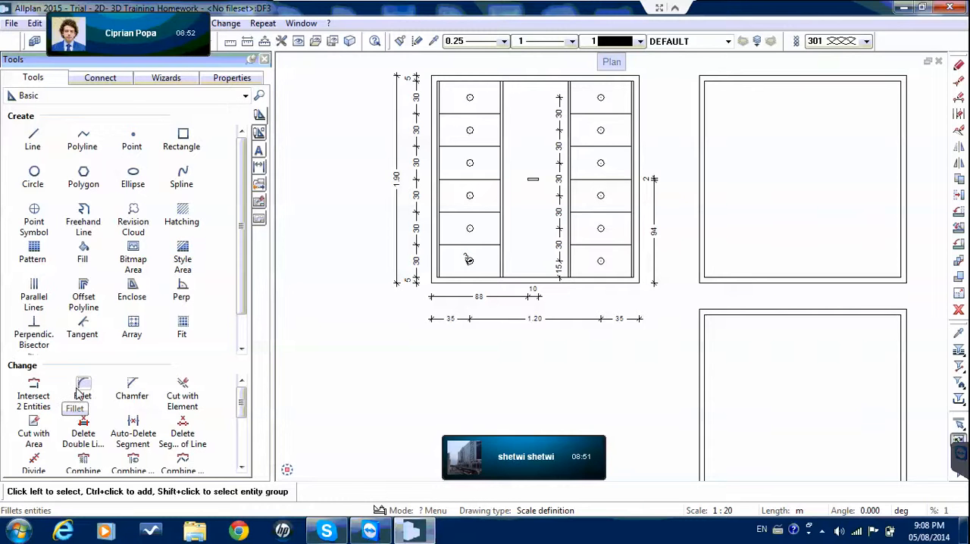
Step: Fillet the lower inner outline's top-left corner with radius 0.5
left_click(83, 387)
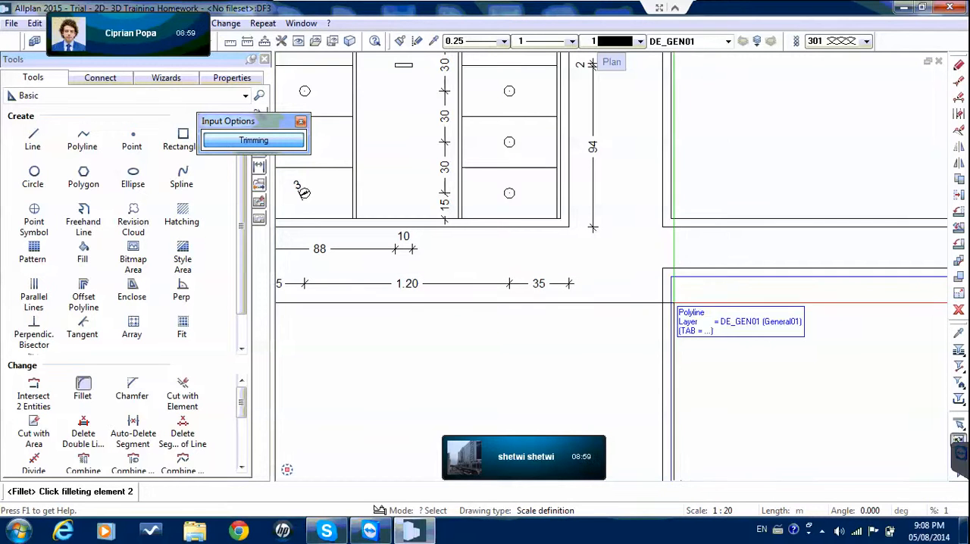
left_click(674, 303)
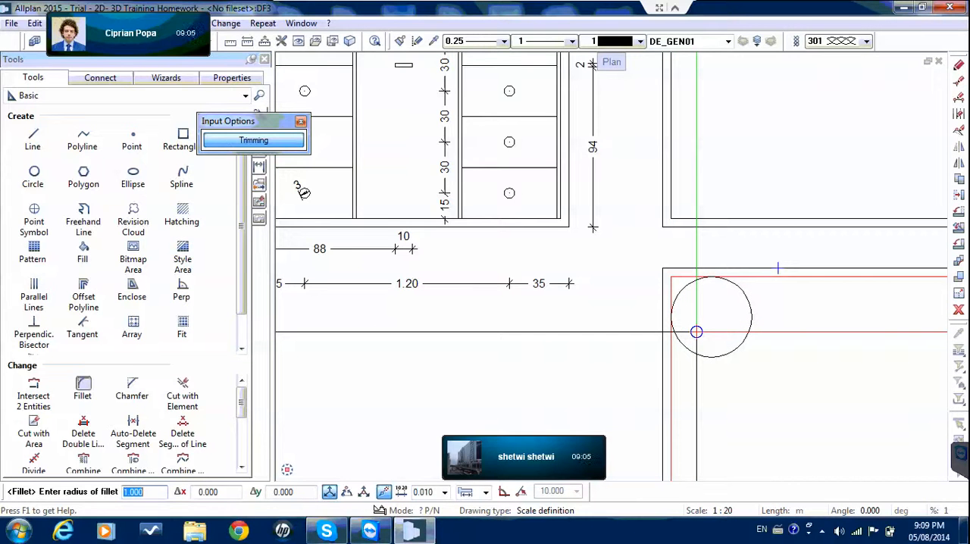
type("0.5")
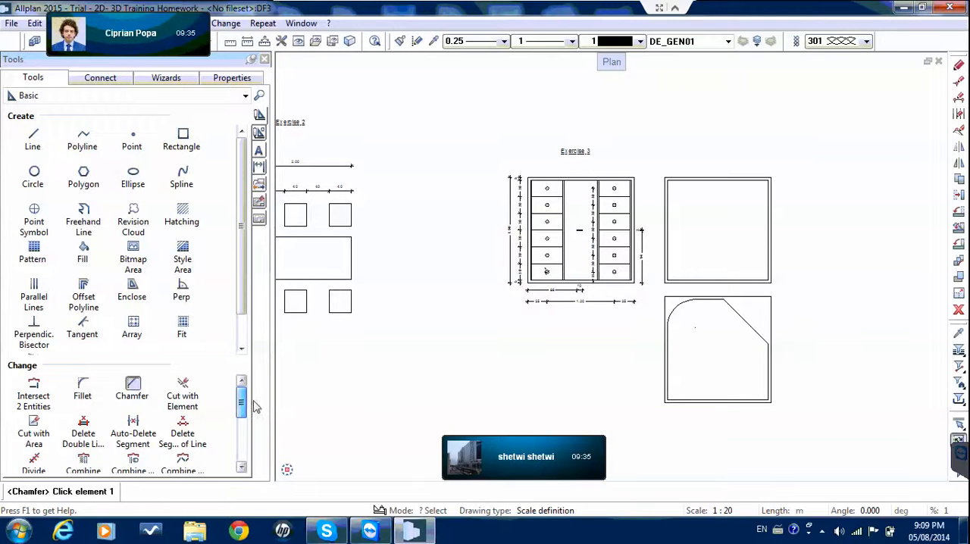
scroll("down", 3)
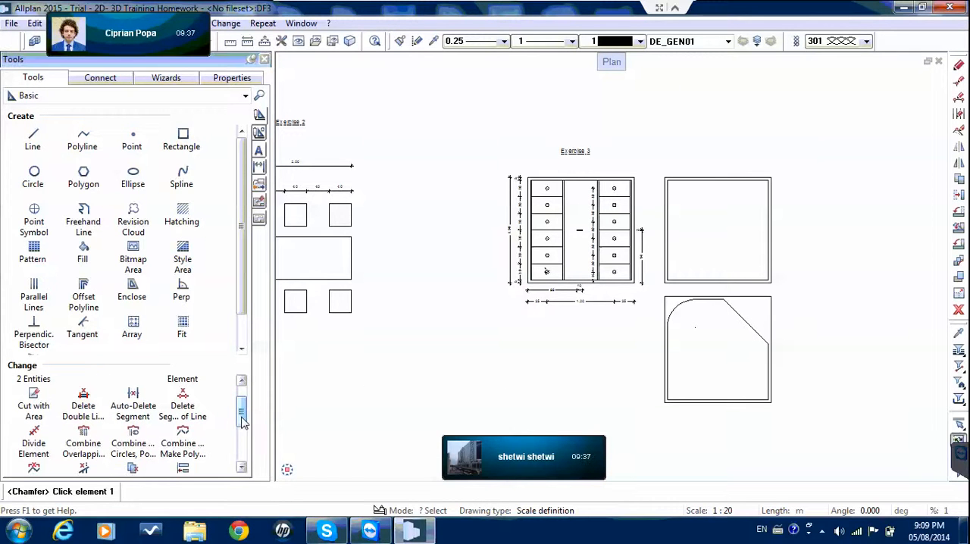
scroll("down", 3)
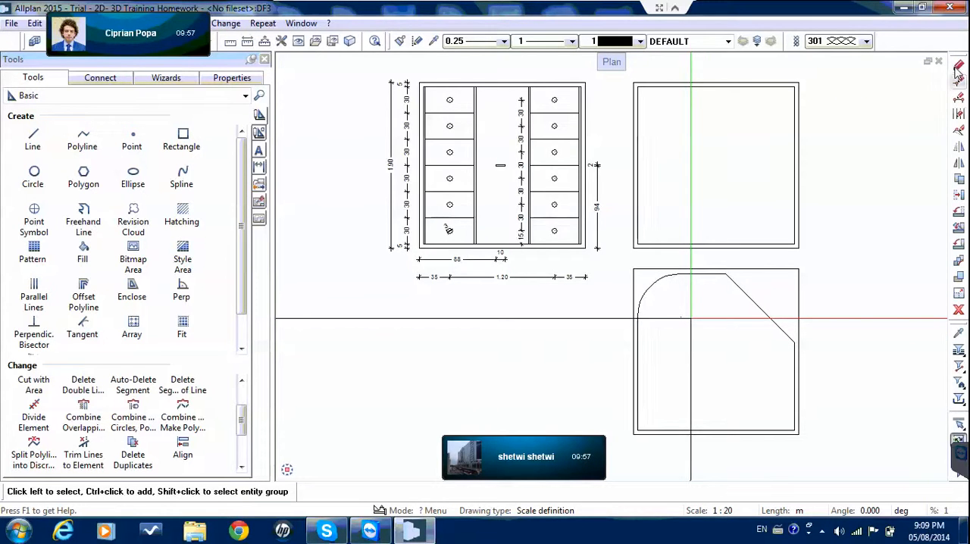
mouse_move(958, 68)
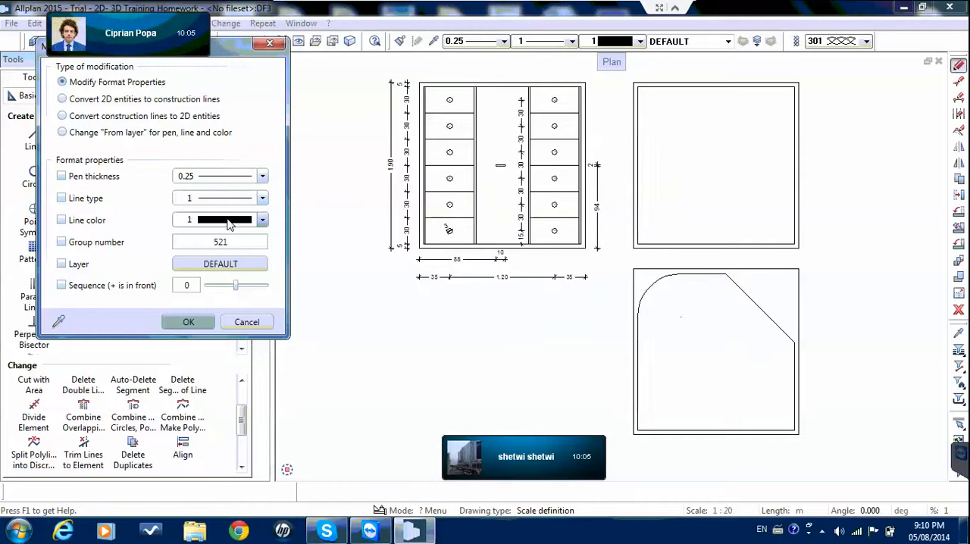
Step: Choose the new line colour in Modify Format Properties
left_click(262, 220)
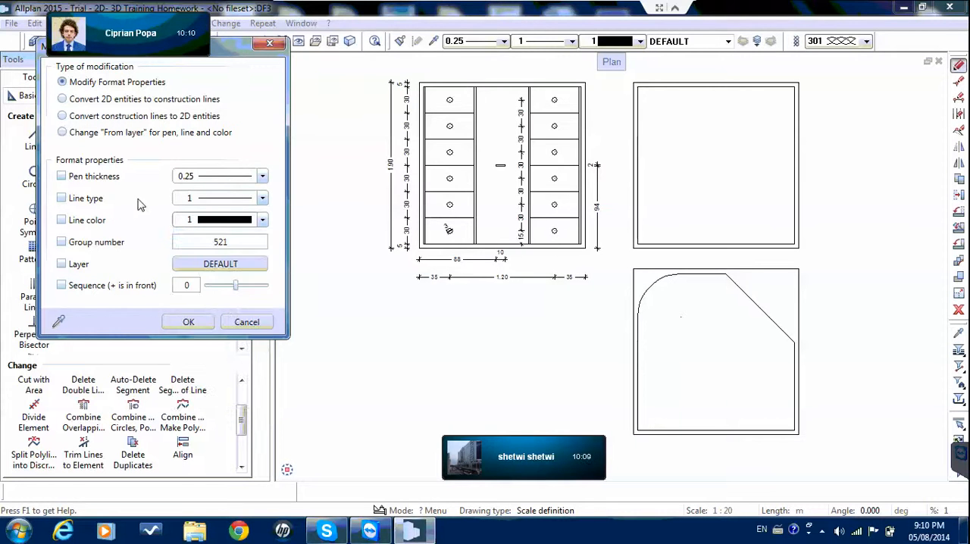
left_click(262, 220)
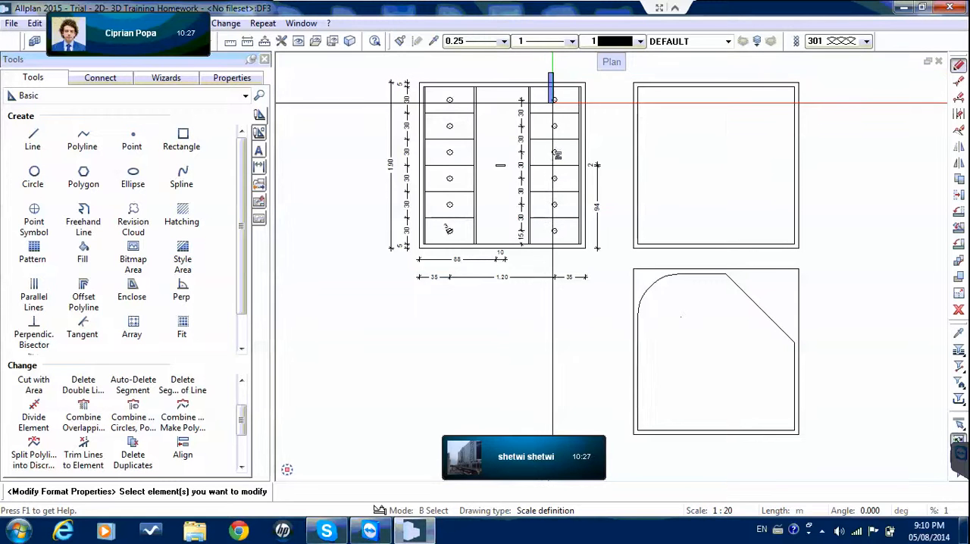
Step: Apply the red line colour to the drawer knobs and central handle
left_click(553, 163)
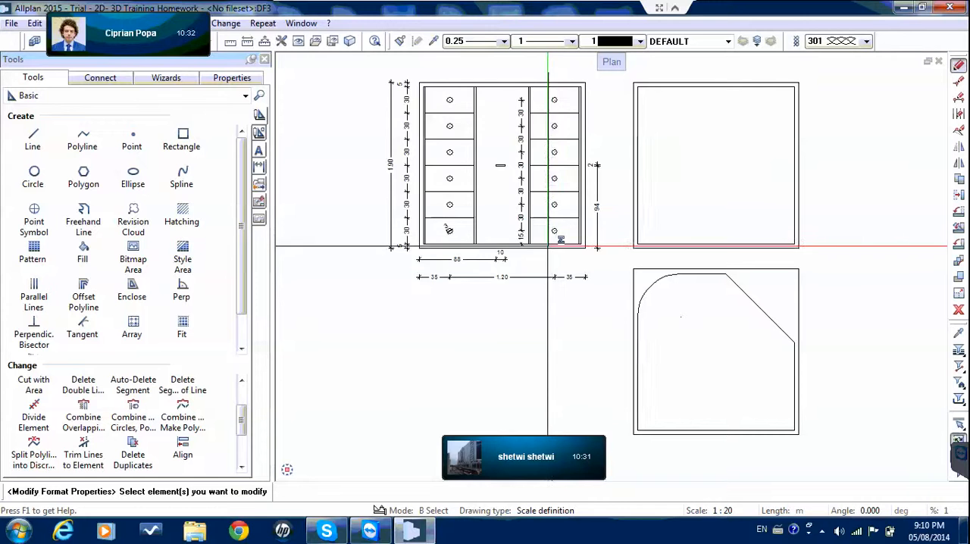
left_click(554, 164)
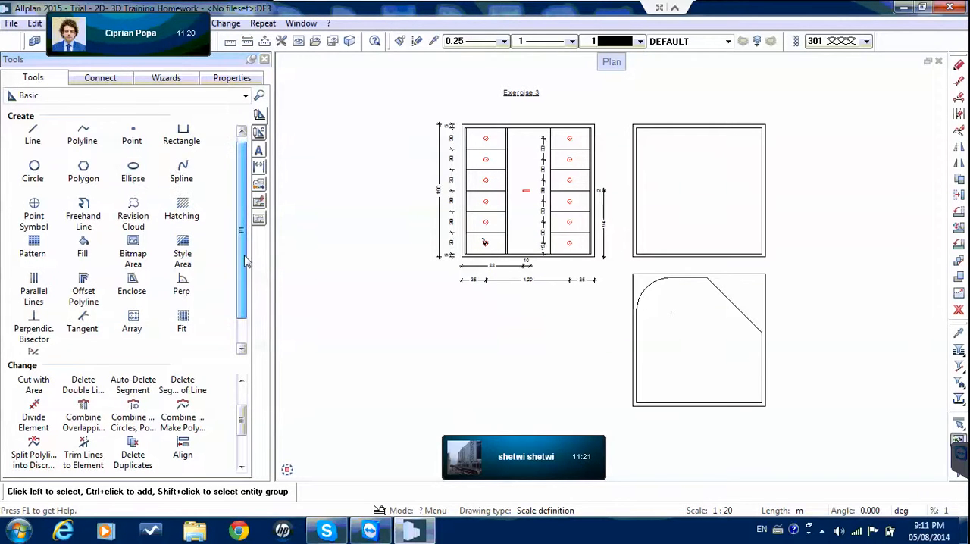
Step: Scroll the Tools palette and show the Text module tools
scroll("down", 3)
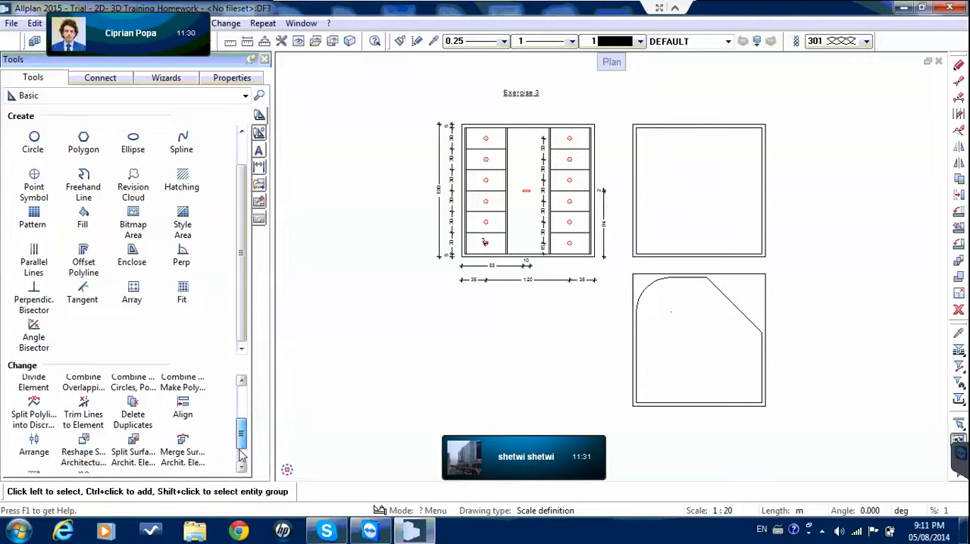
scroll("down", 3)
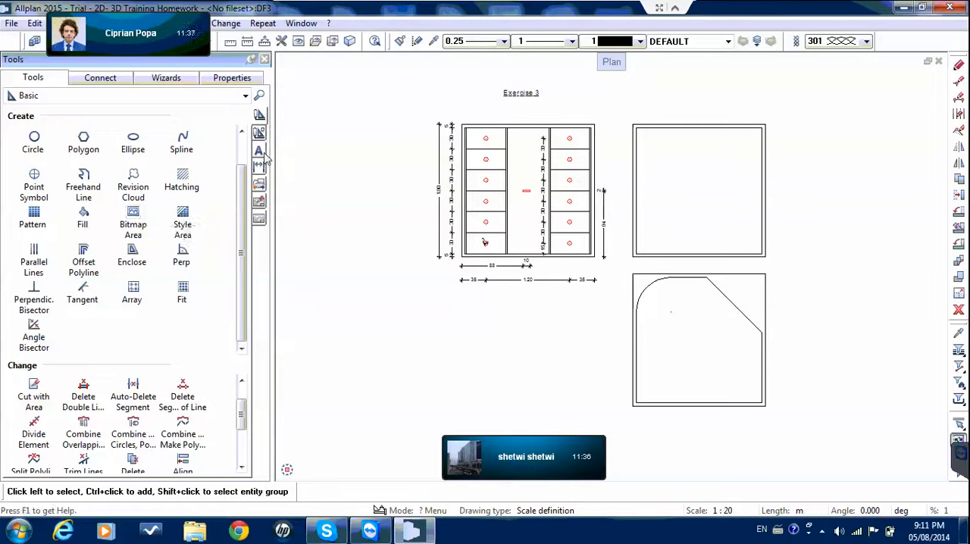
left_click(259, 149)
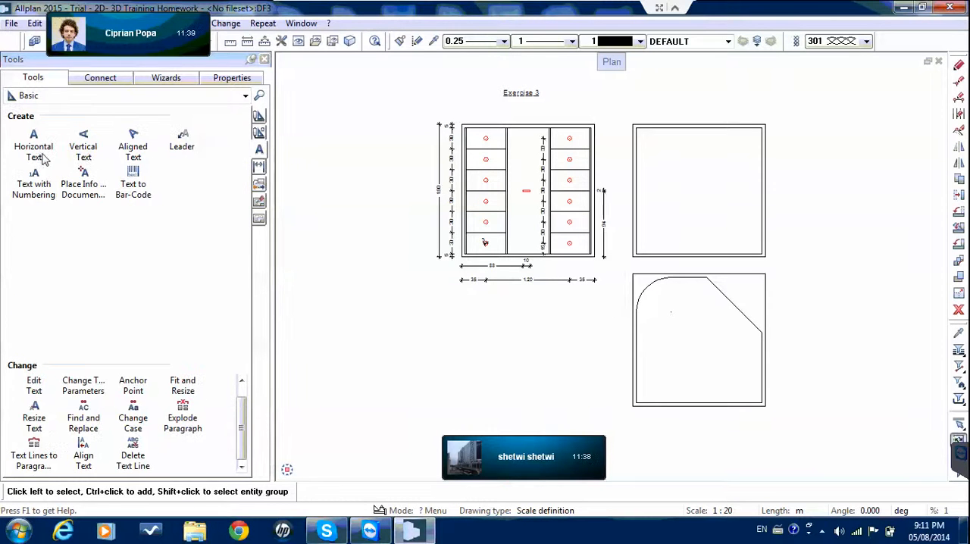
mouse_move(83, 140)
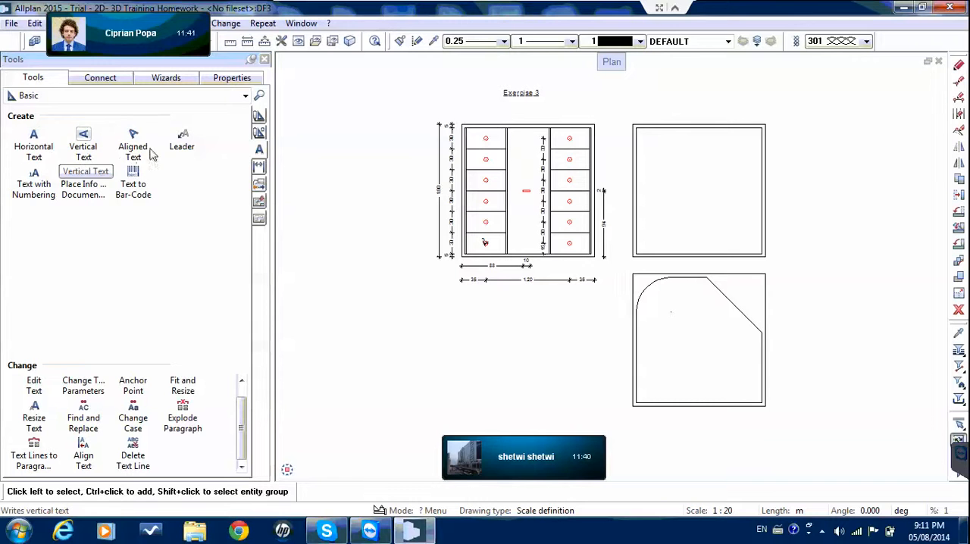
mouse_move(83, 175)
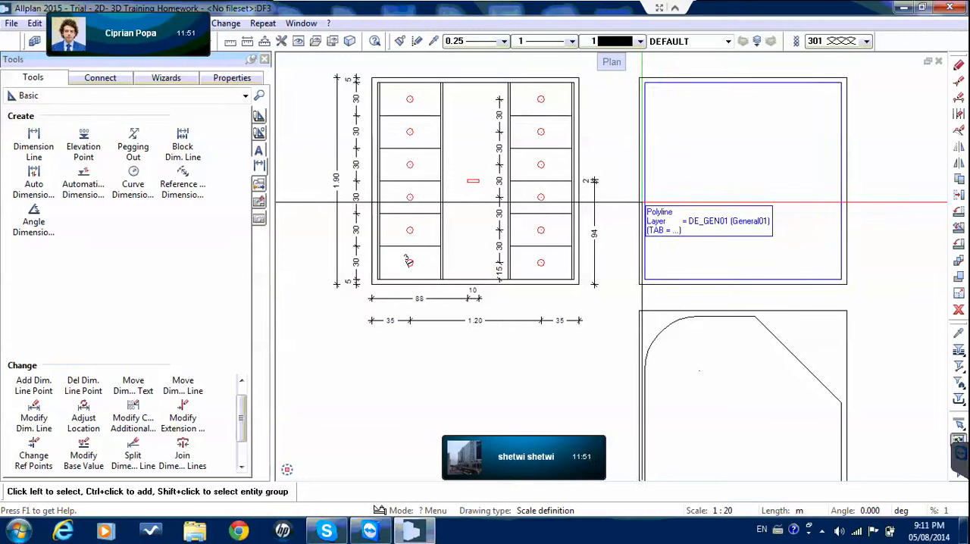
right_click(720, 221)
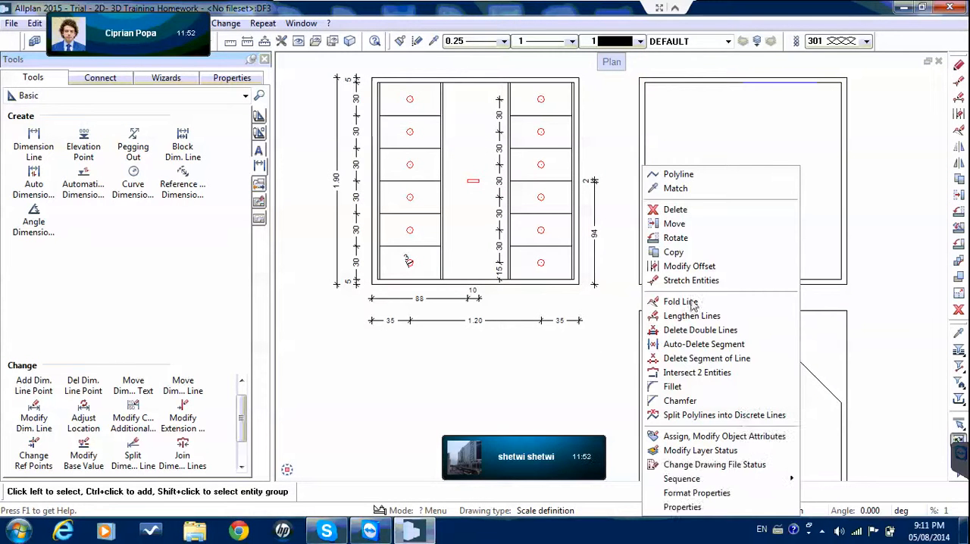
mouse_move(701, 330)
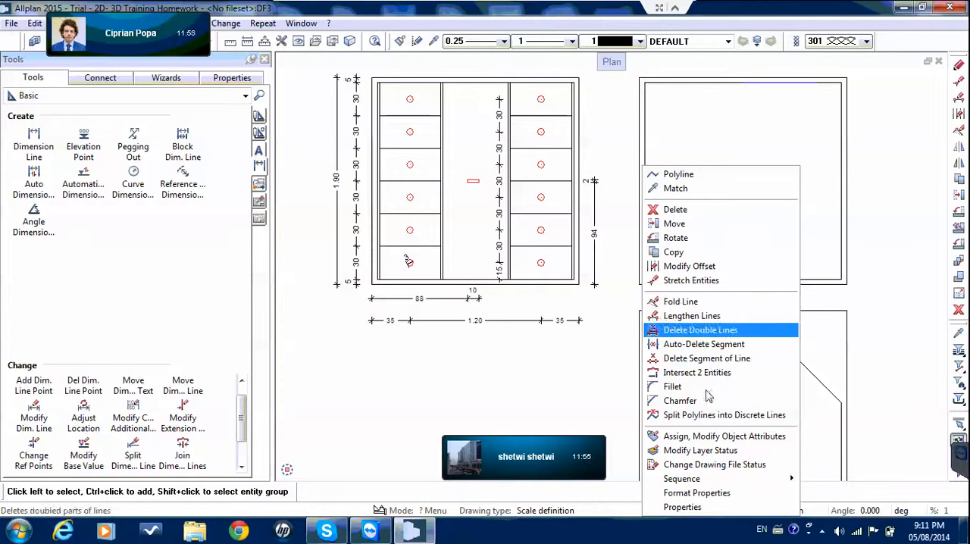
mouse_move(724, 415)
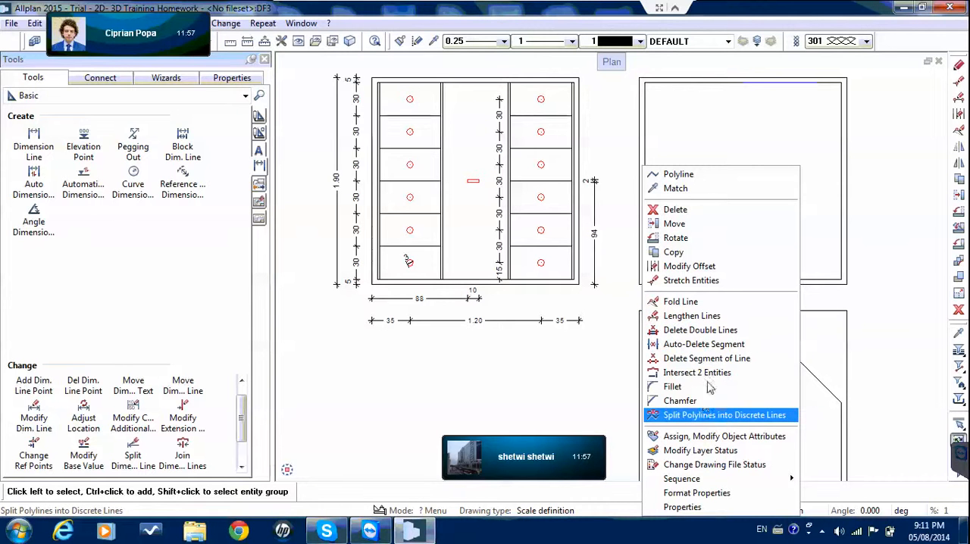
mouse_move(692, 315)
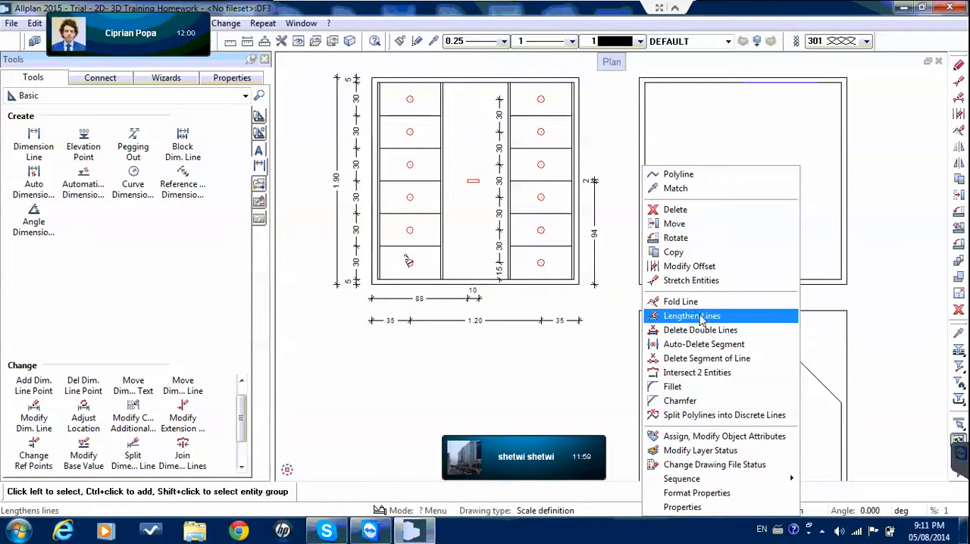
mouse_move(697, 372)
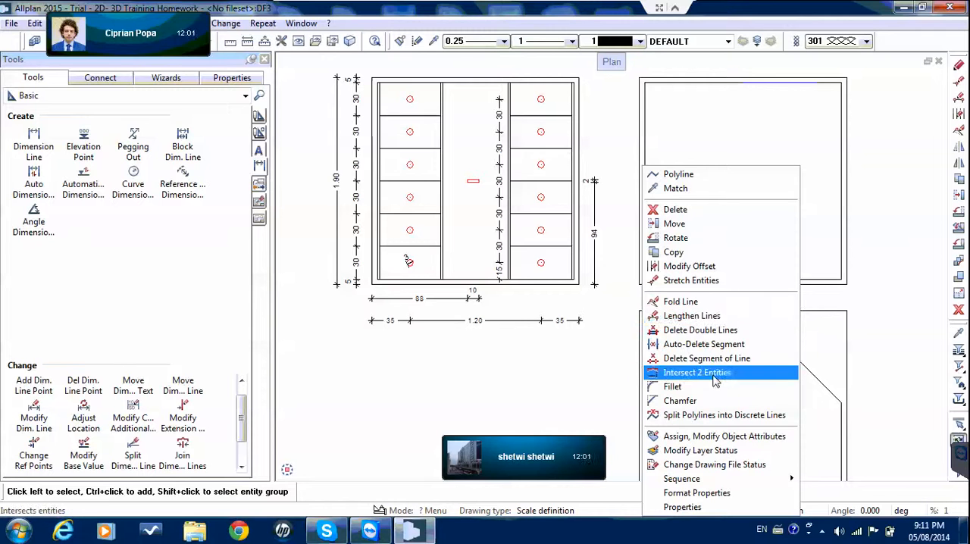
left_click(695, 372)
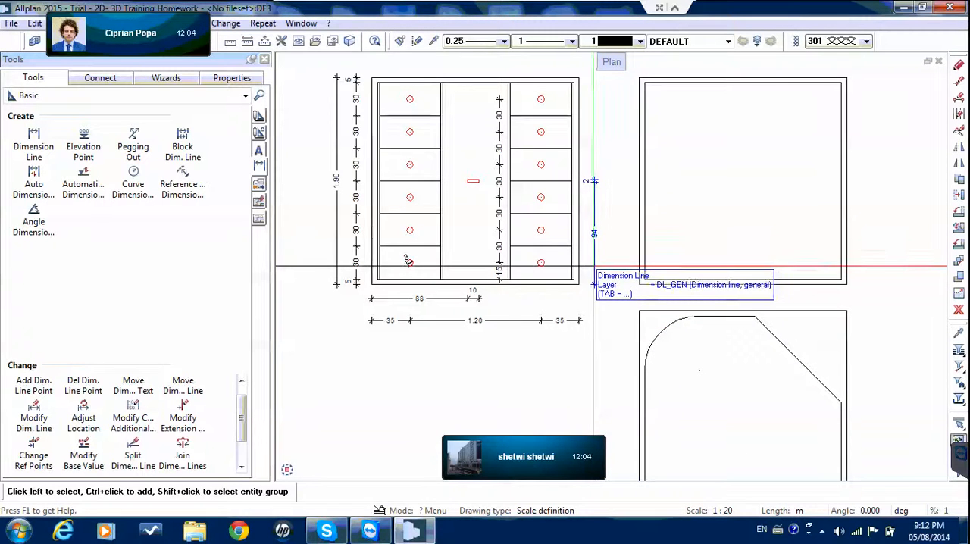
Step: Show the context menu of the 94 dimension line
right_click(593, 182)
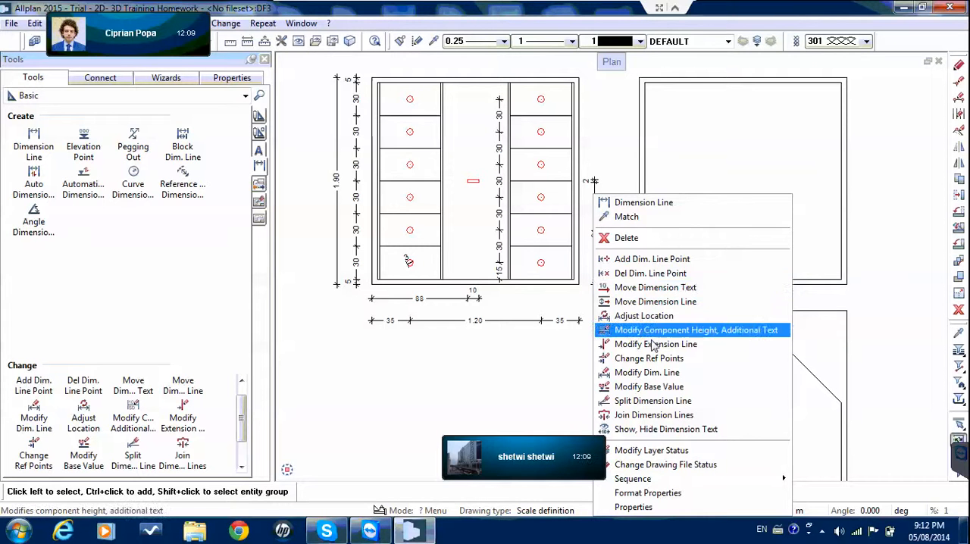
mouse_move(656, 344)
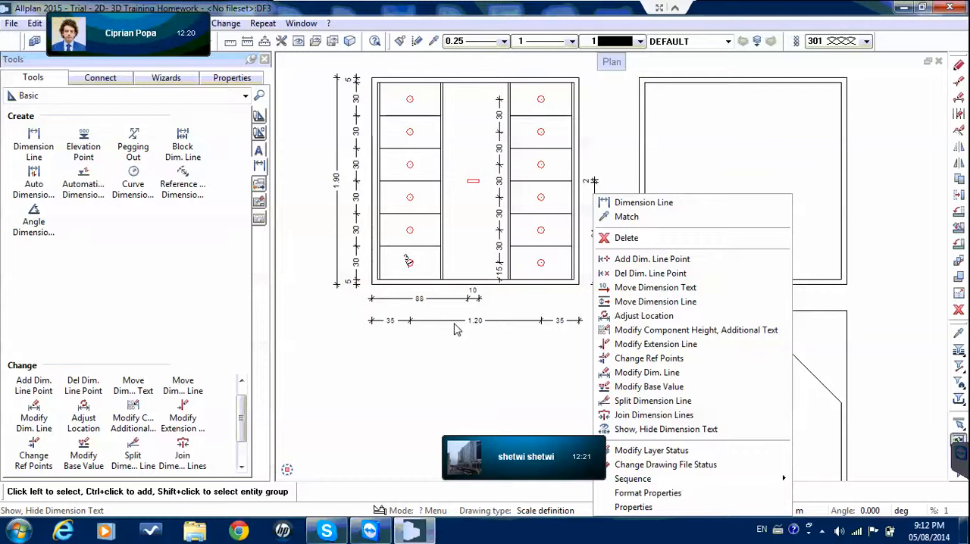
mouse_move(438, 349)
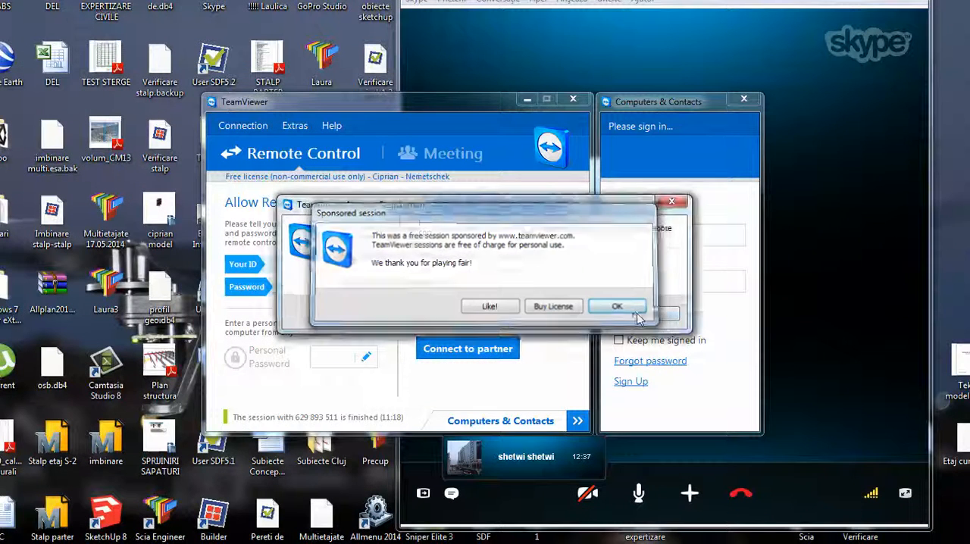
Step: Acknowledge the TeamViewer sponsored session notice with OK
left_click(616, 306)
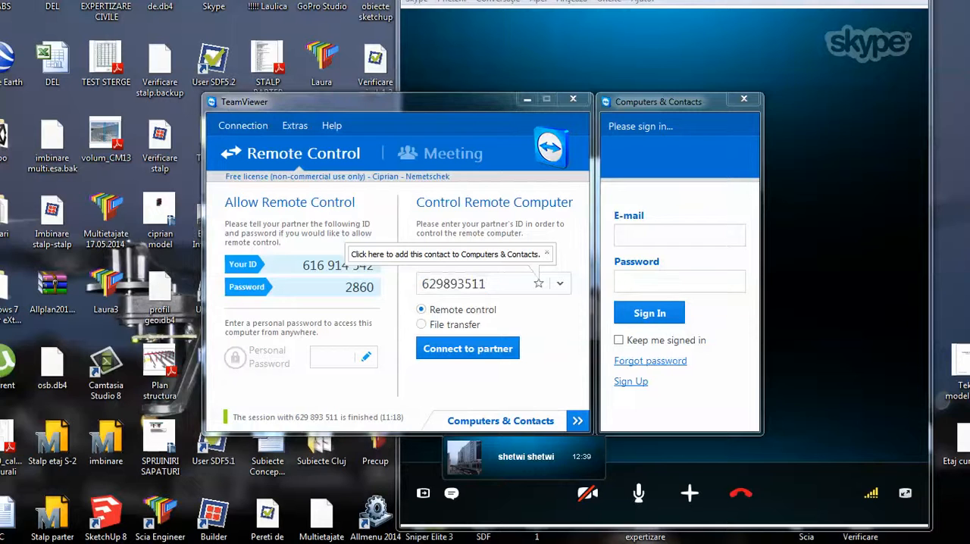